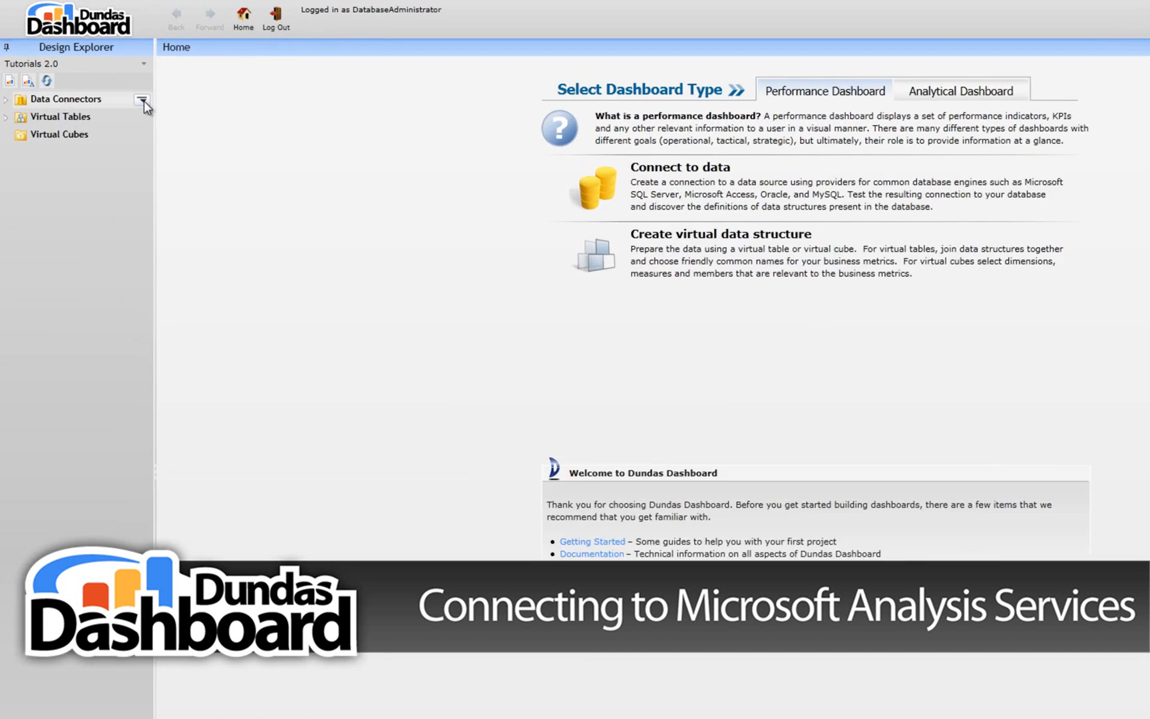
Step: Create a new data connector named 2.1.2 from the Data Connectors menu
left_click(144, 99)
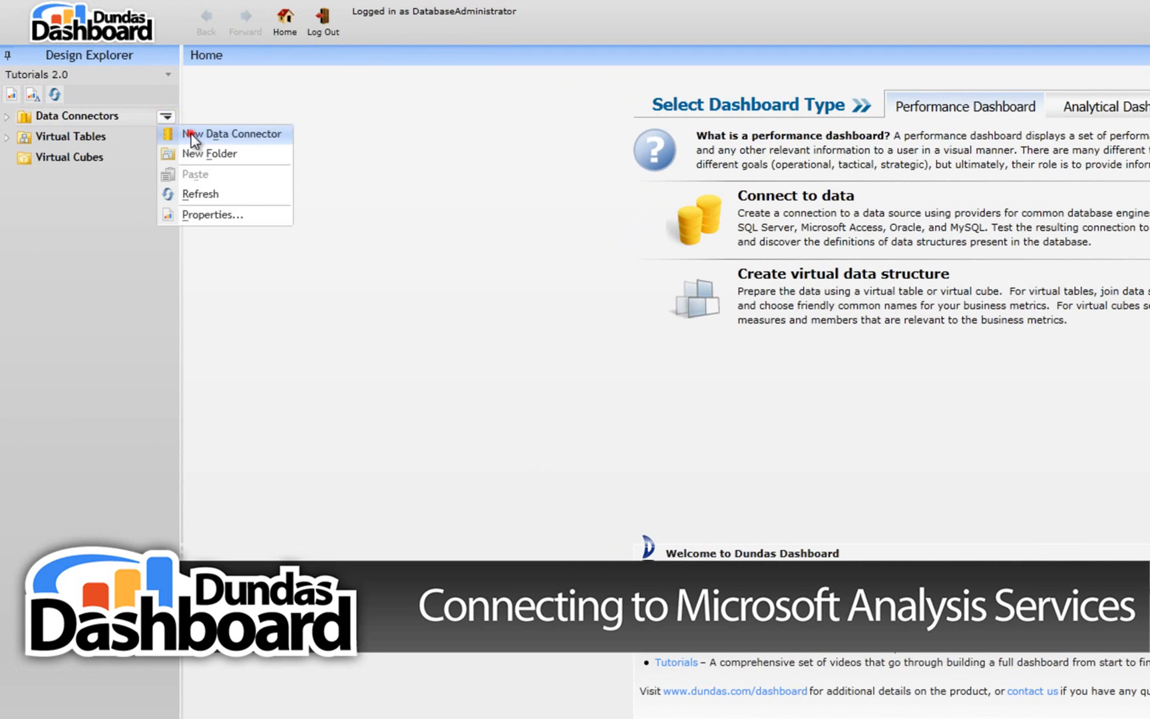
left_click(231, 134)
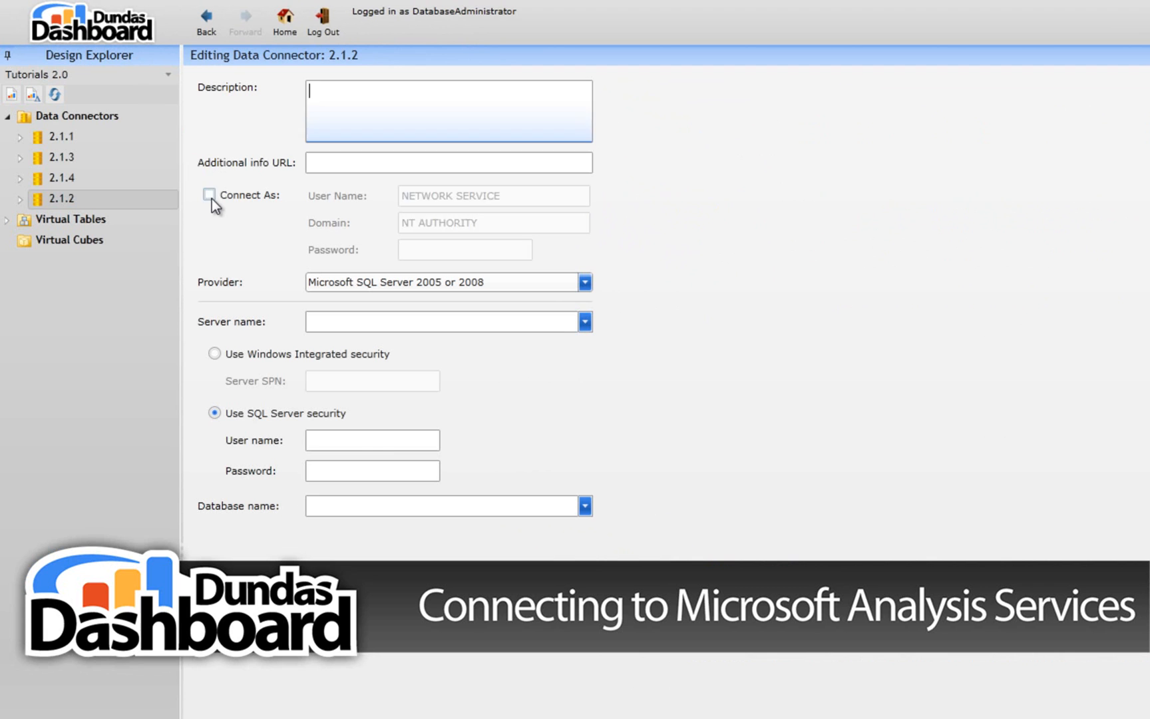
left_click(209, 195)
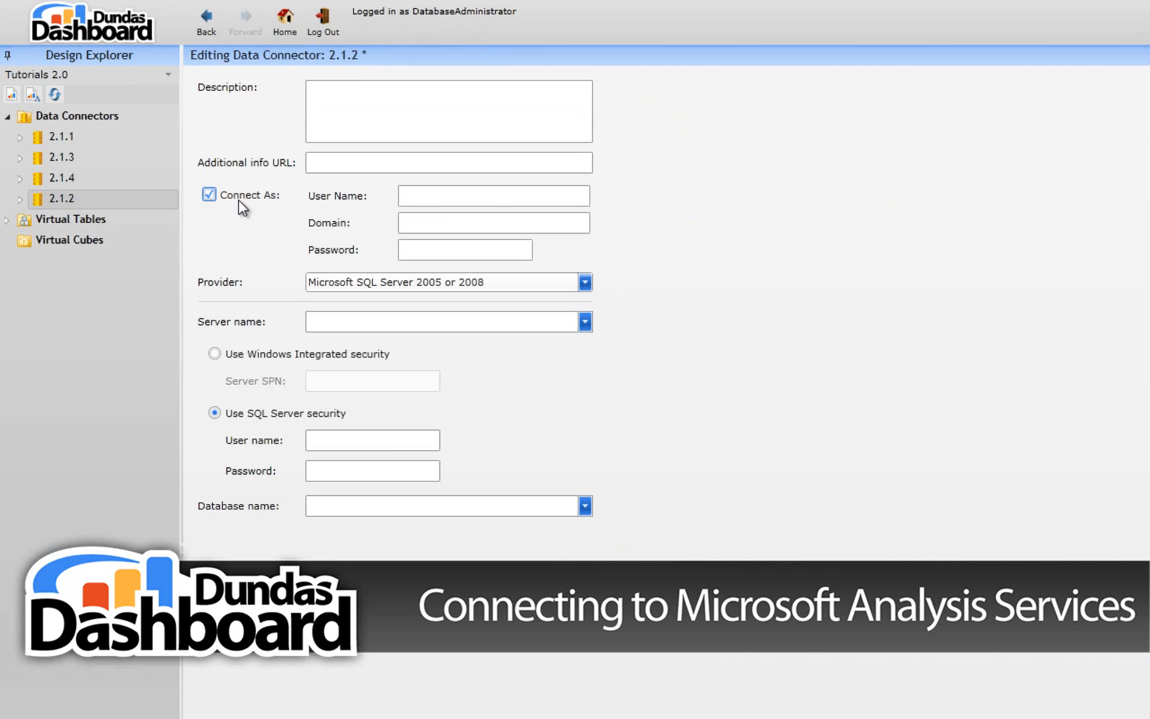
left_click(493, 195)
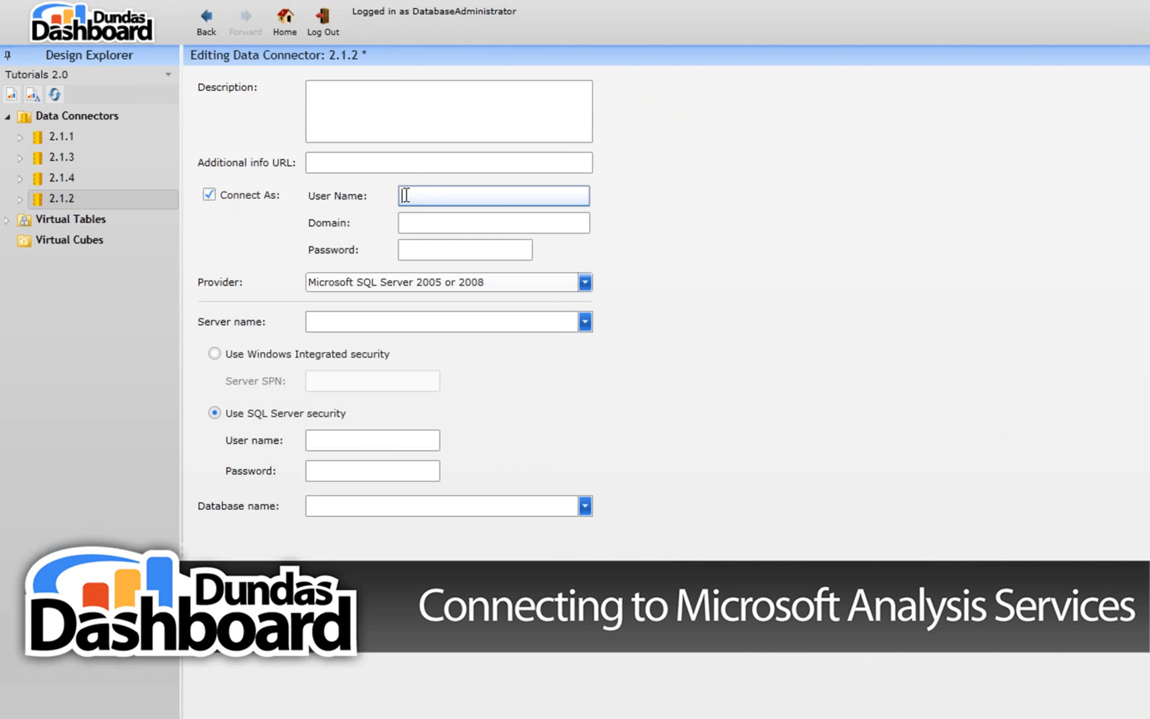
type("alexanderc")
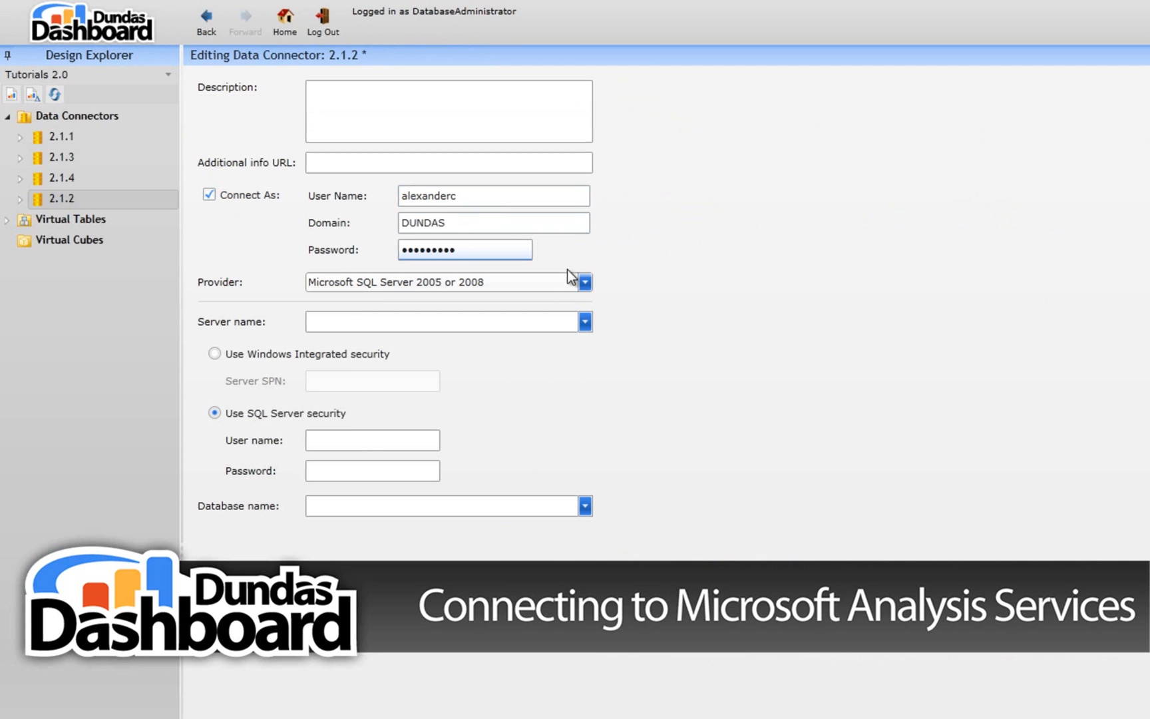
Step: Set provider to SQL Server Analysis Services 2005/2008 and server name dashboard-demo
left_click(585, 281)
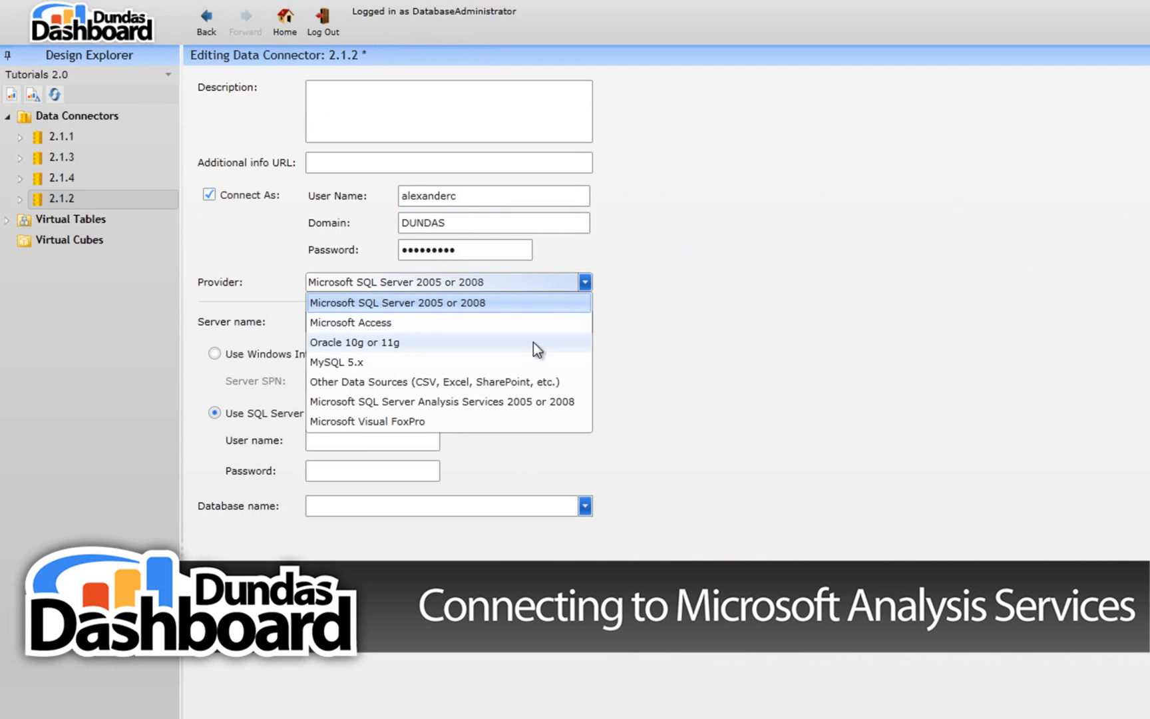
mouse_move(519, 402)
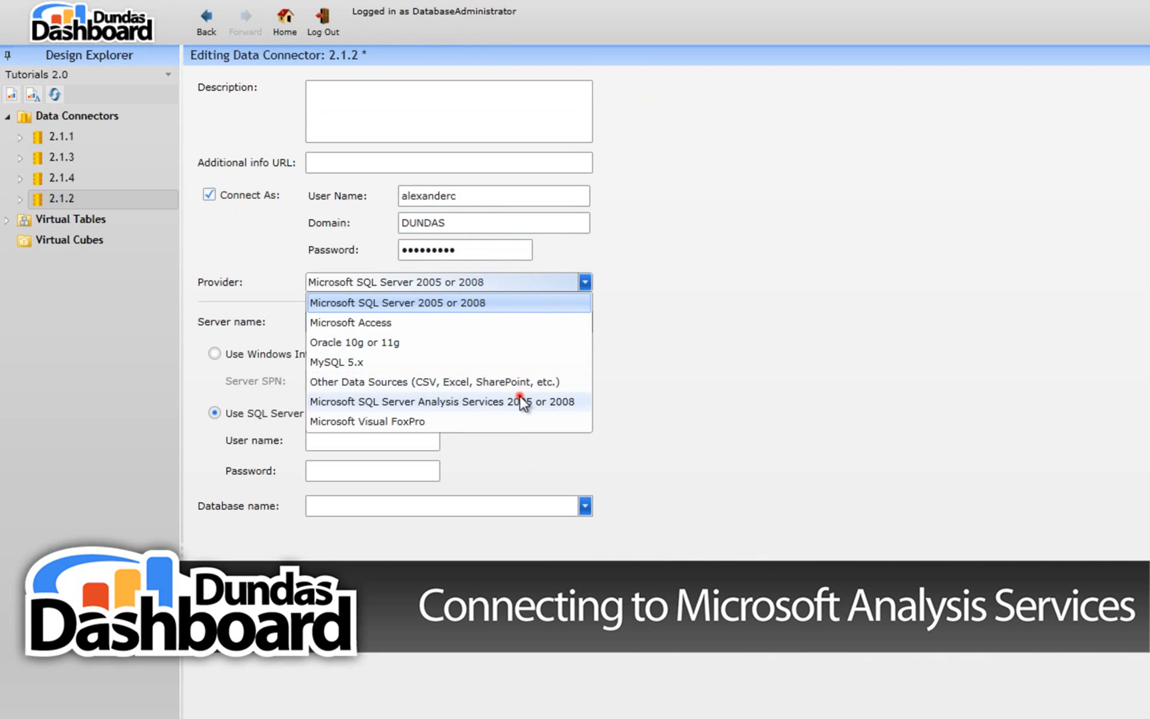
left_click(446, 401)
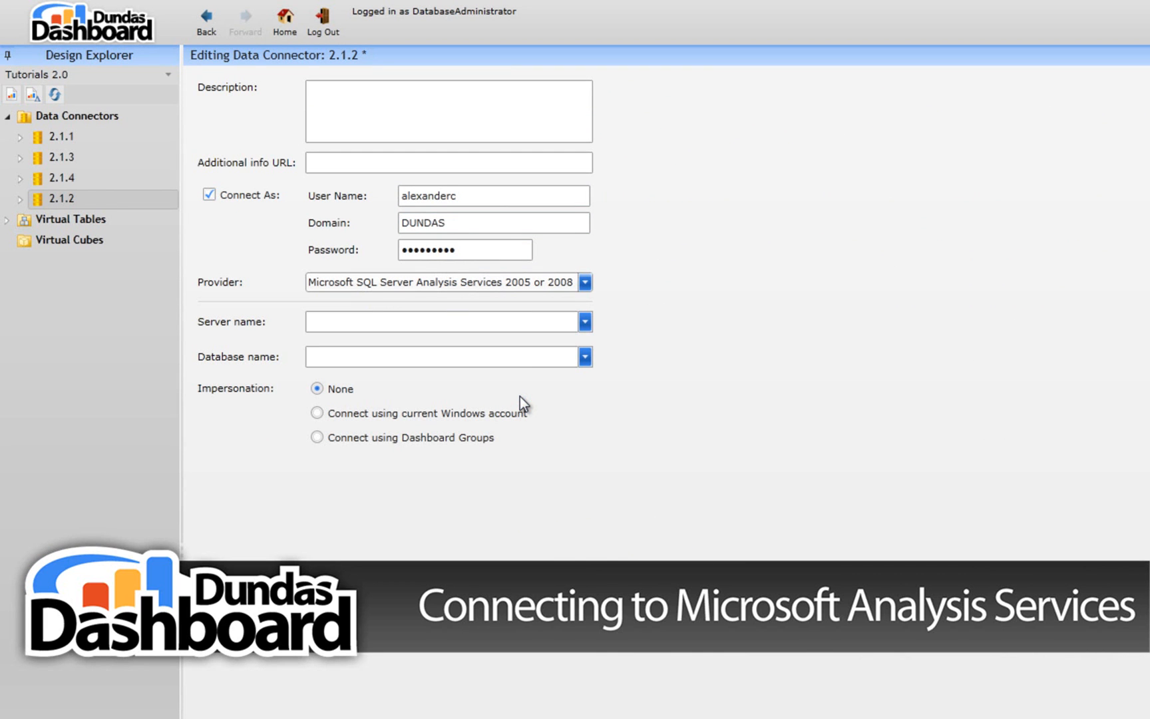
left_click(449, 321)
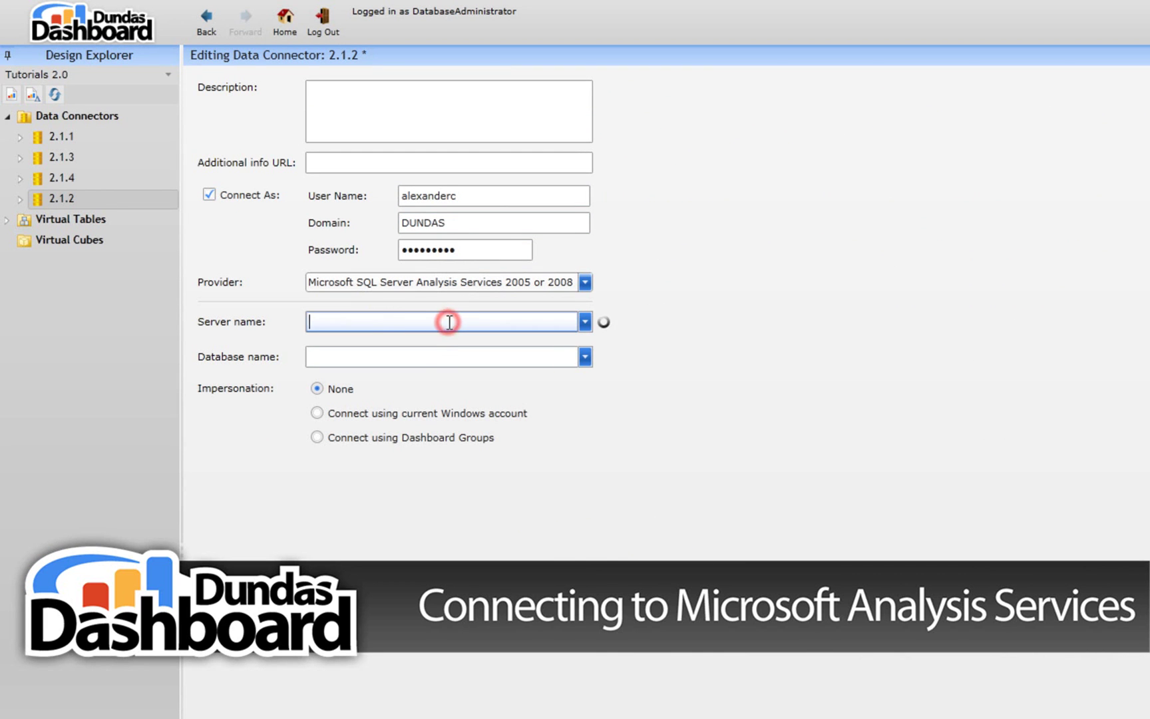
type("dashboard-demo")
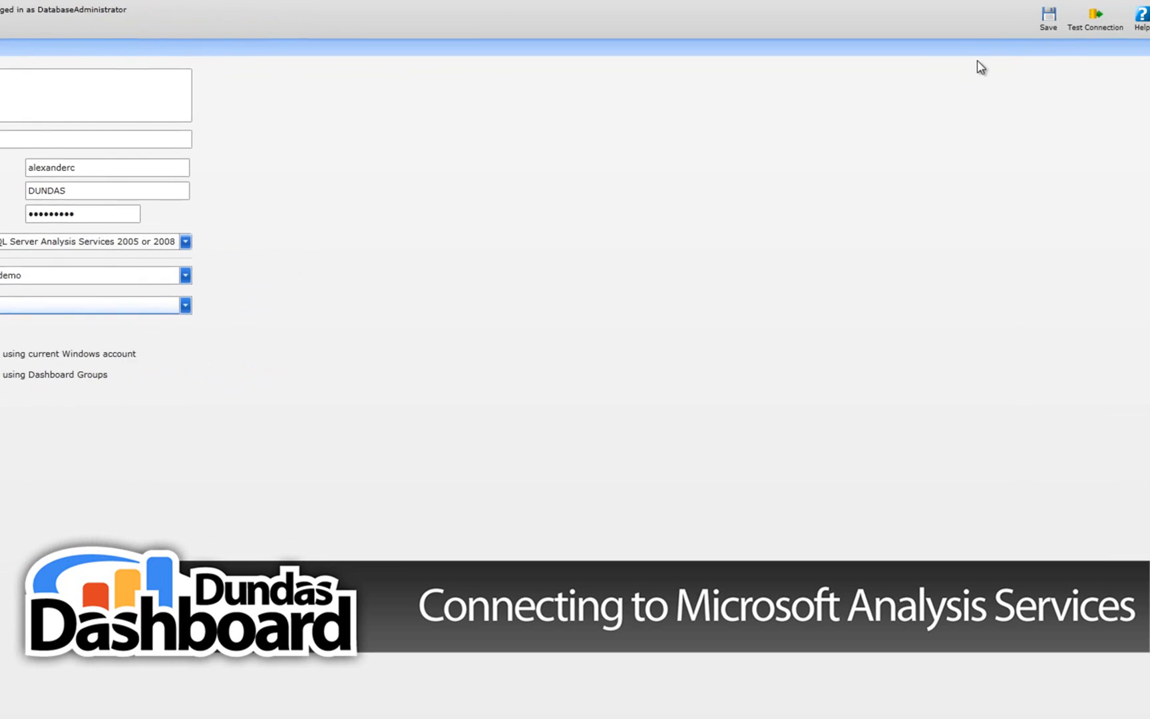
Step: Save connector 2.1.2 and accept discovering its data structures now
left_click(1048, 15)
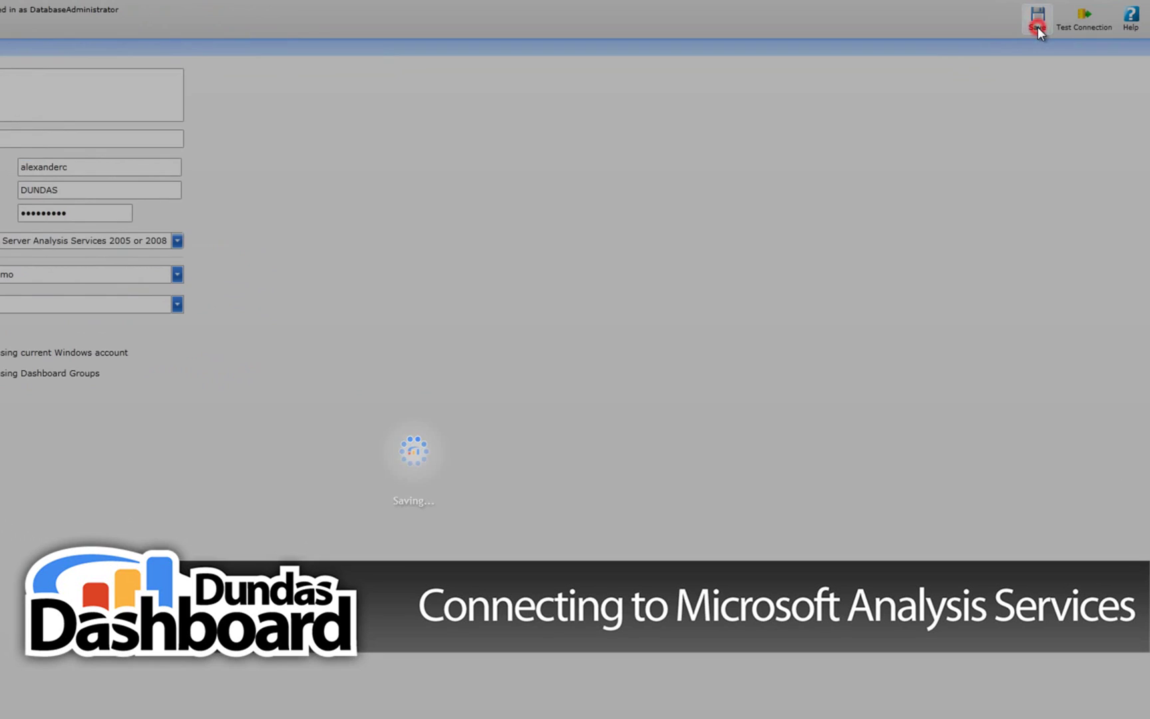
left_click(1038, 16)
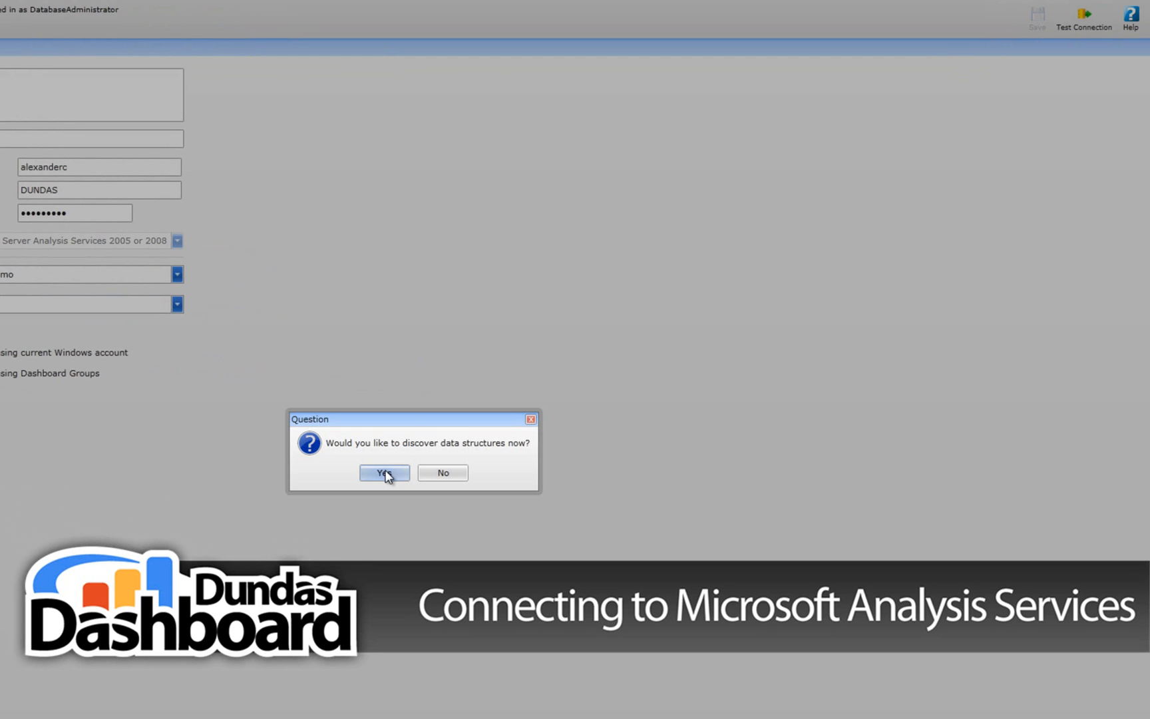
left_click(383, 473)
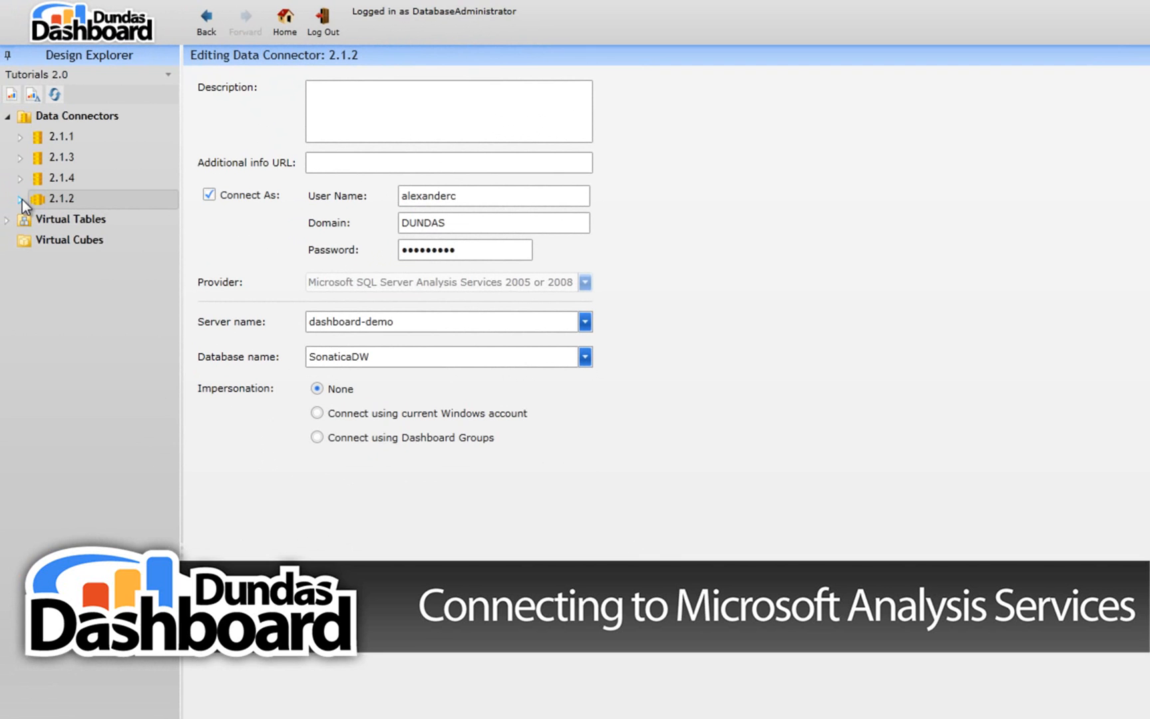
Step: Expand connector 2.1.2 and its Cubes folder in Design Explorer
left_click(21, 199)
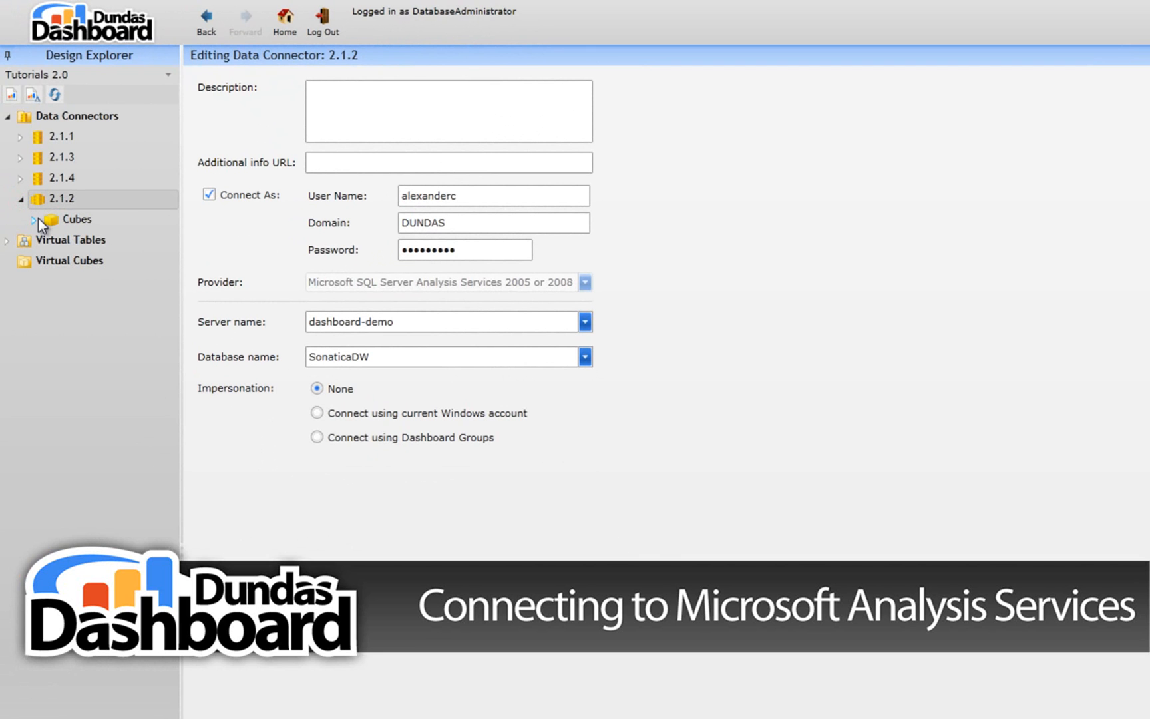
left_click(32, 219)
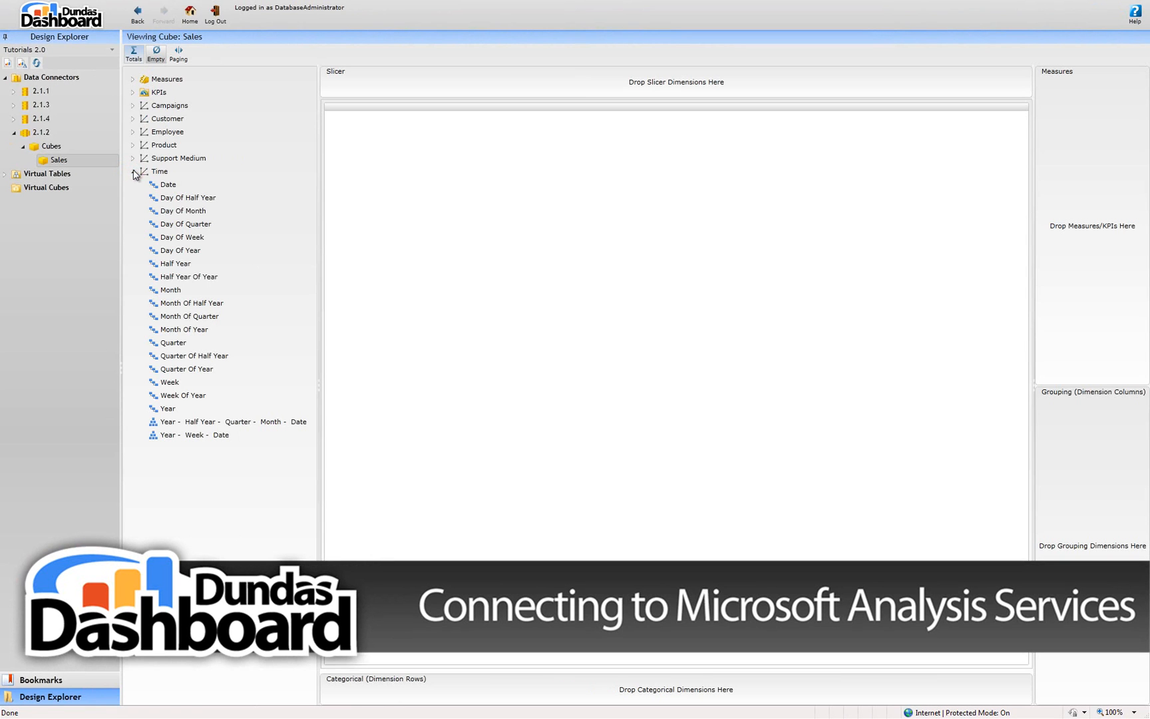
Step: Place the Year-Half Year-Quarter-Month-Date hierarchy in rows and Product Group - Product in columns
left_click(228, 421)
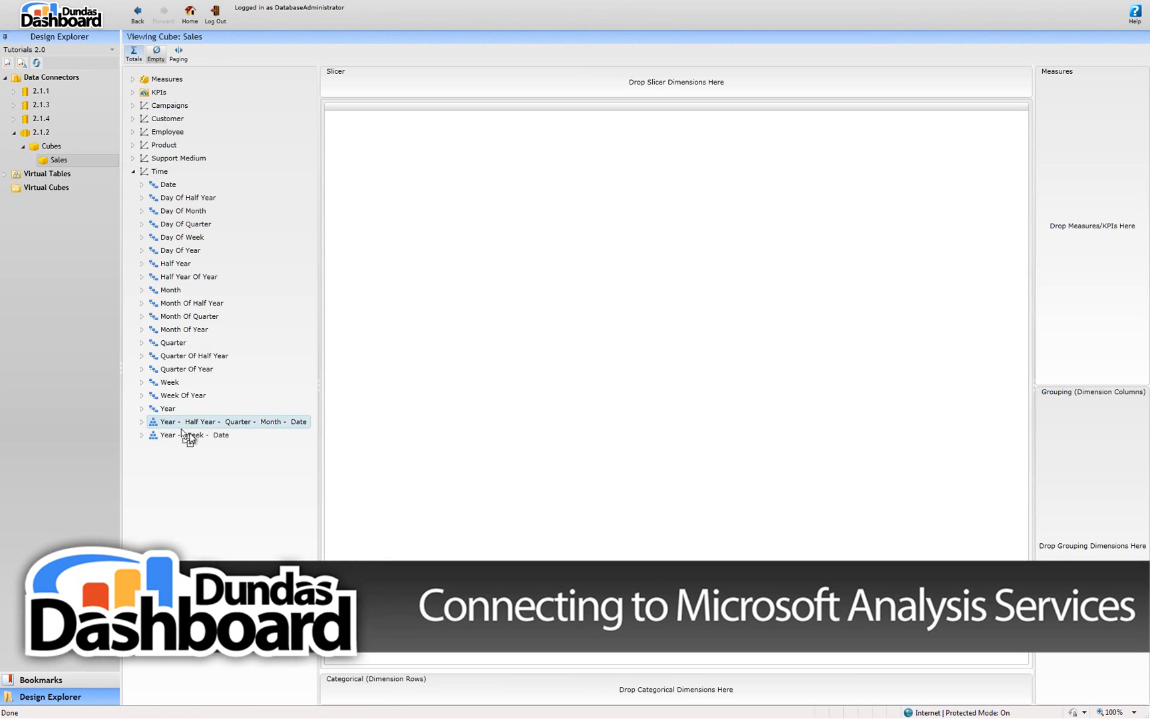
left_click_drag(227, 421, 418, 689)
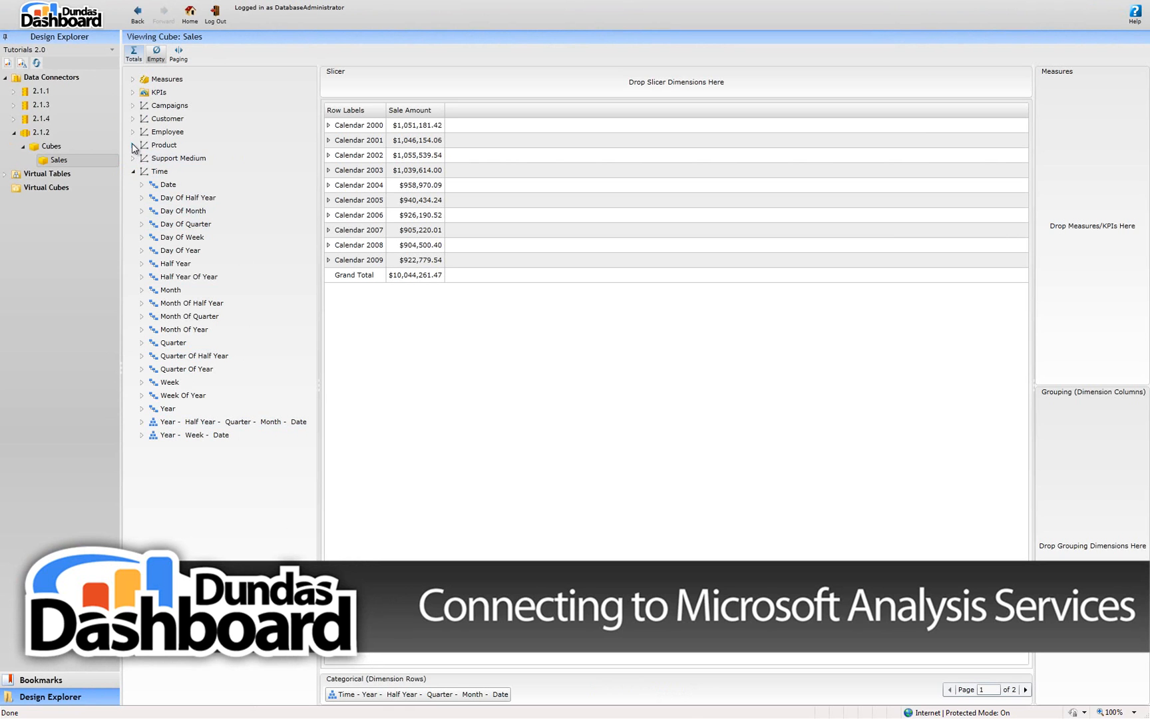
left_click(133, 146)
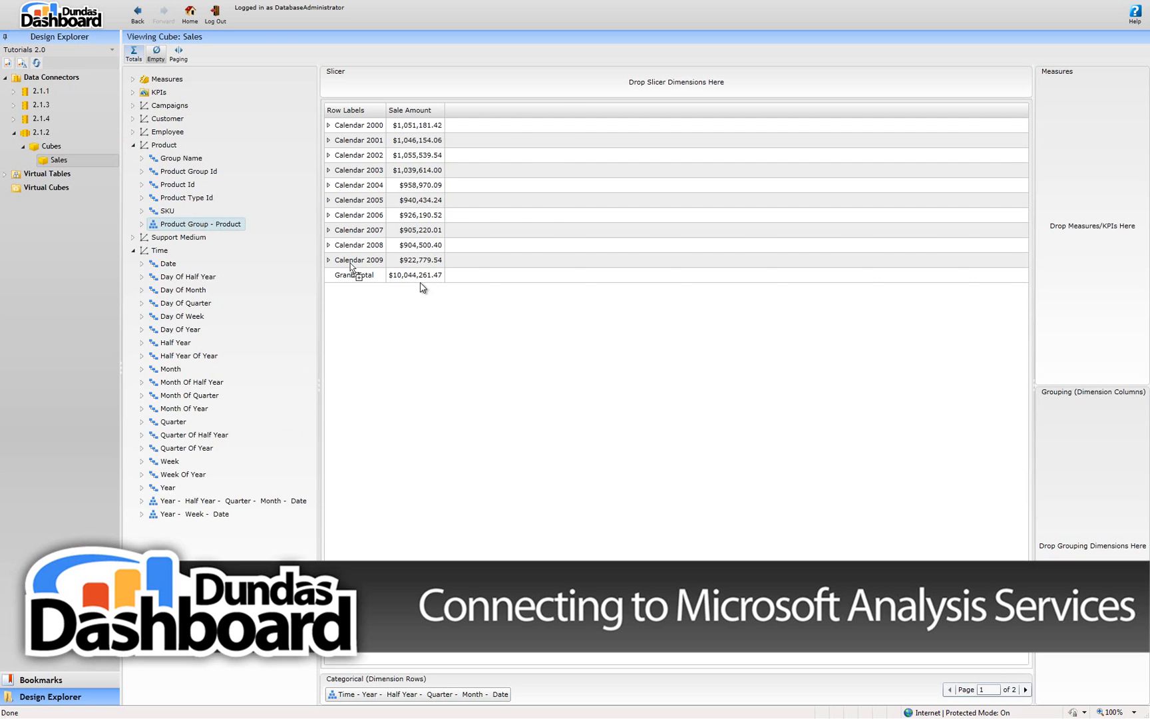
left_click_drag(218, 224, 1078, 404)
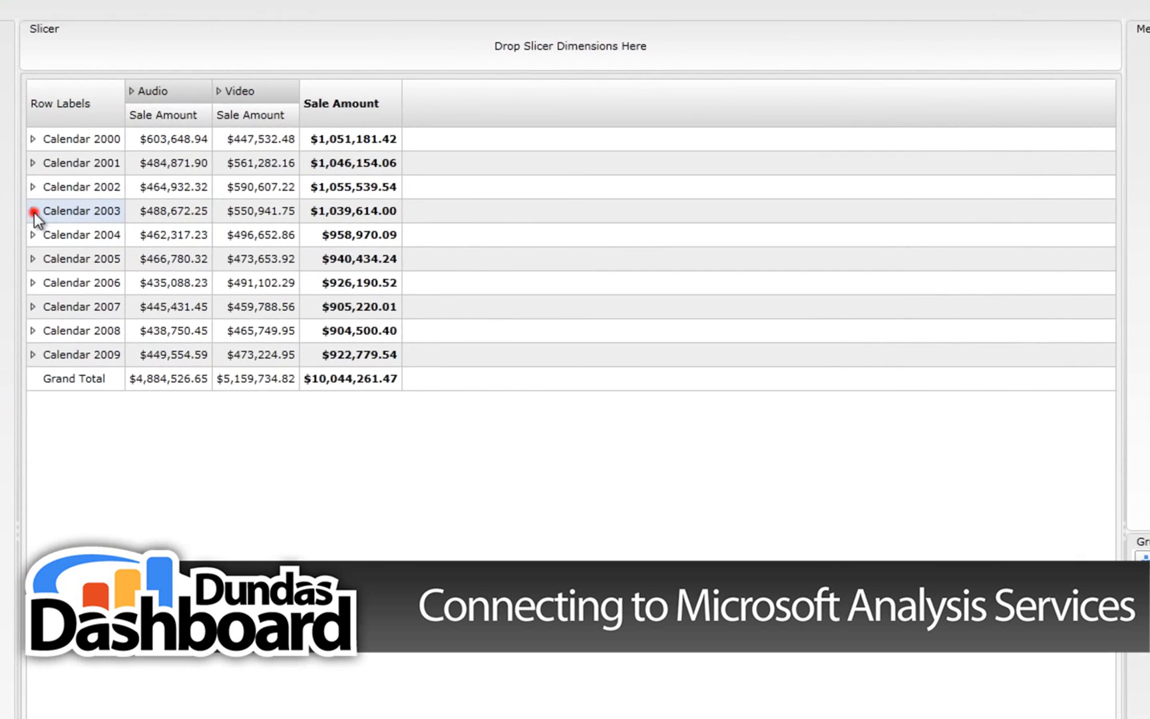
Step: Drill Calendar 2003 through Semester 1 and Quarter 1 to January–March rows
left_click(32, 211)
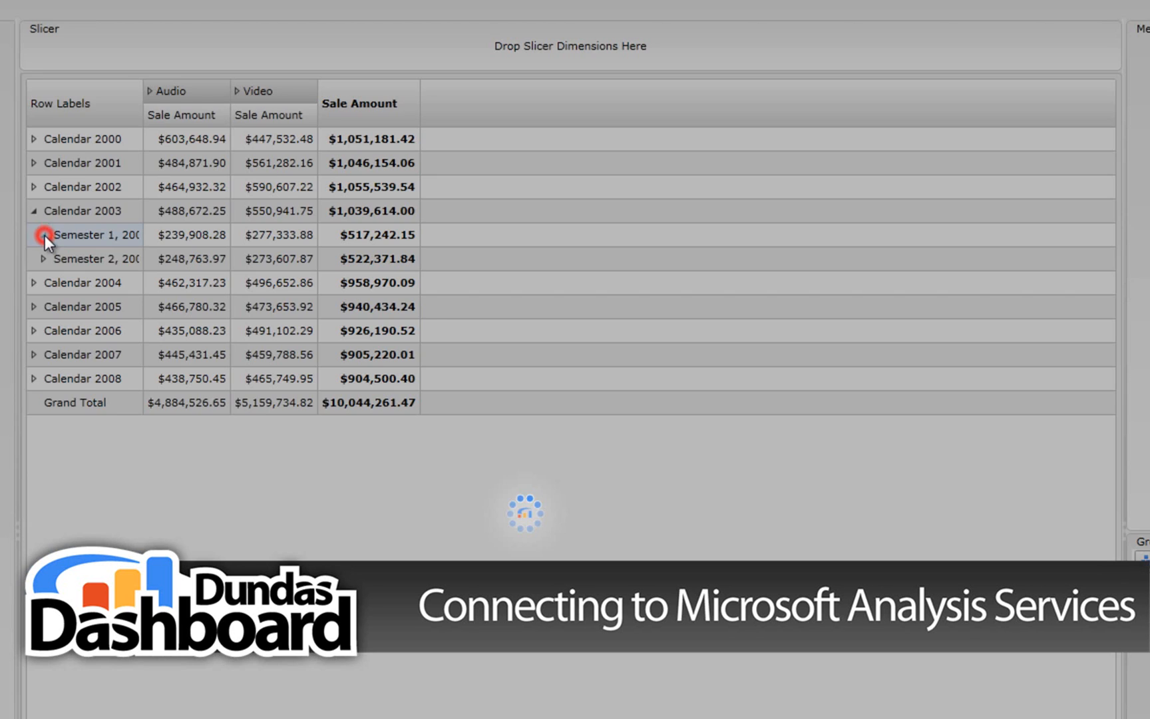
left_click(44, 236)
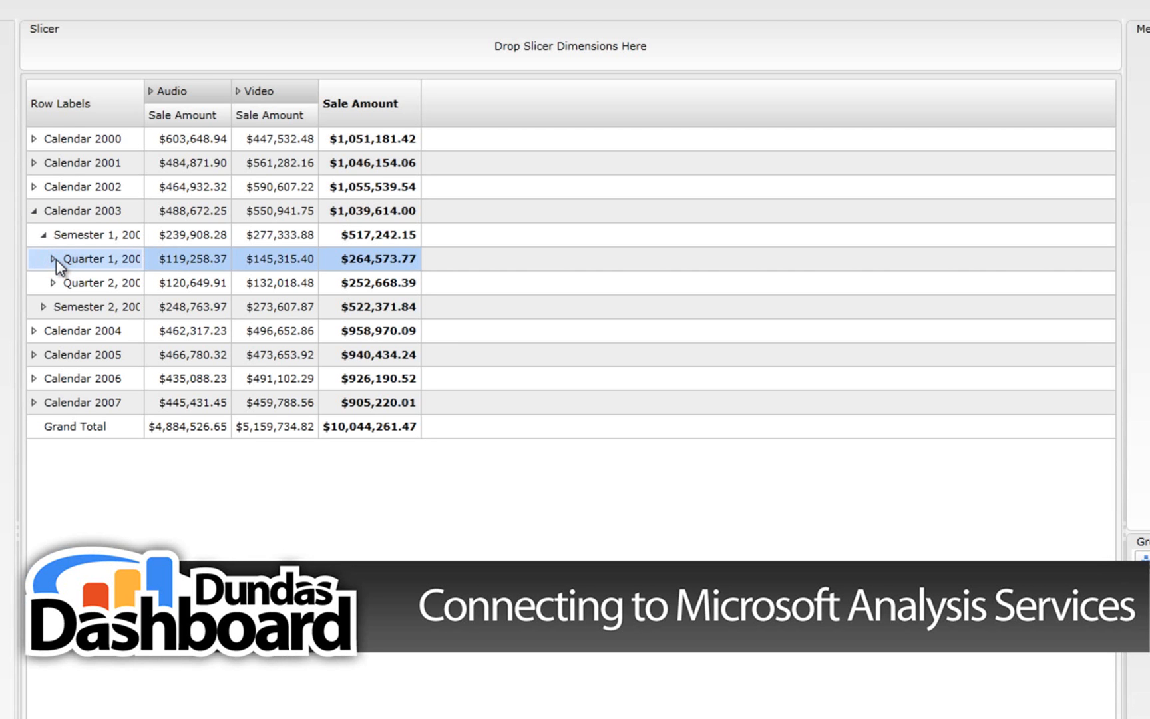
left_click(52, 259)
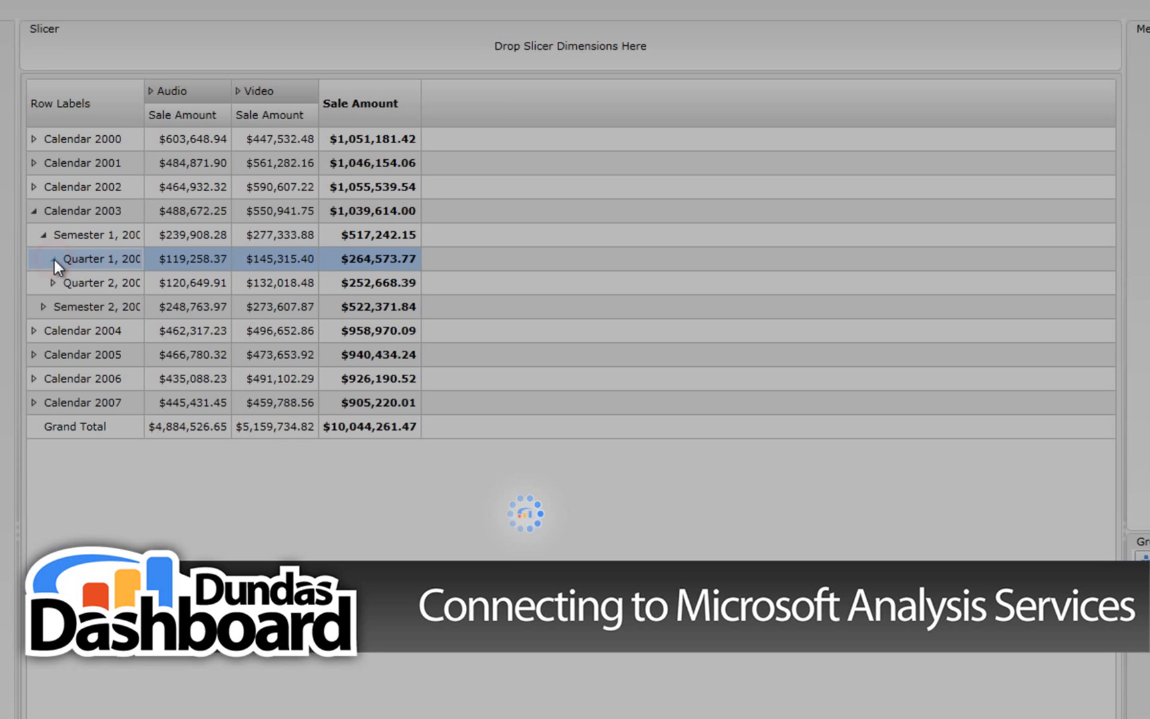
left_click(49, 258)
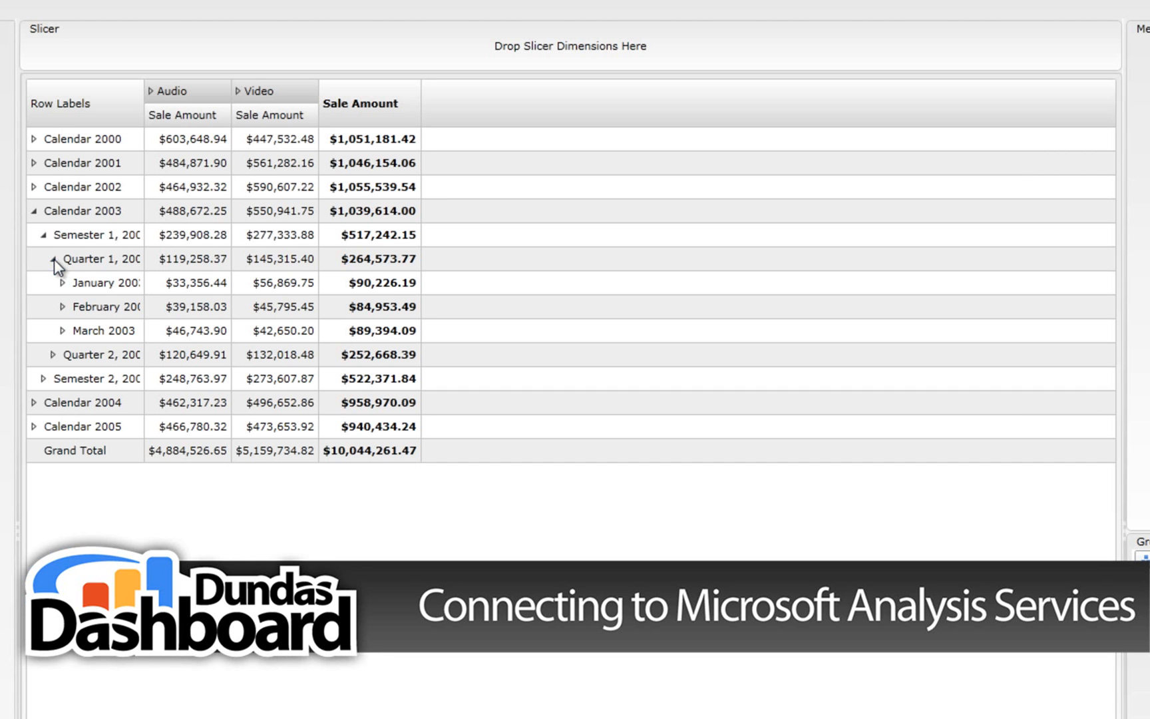